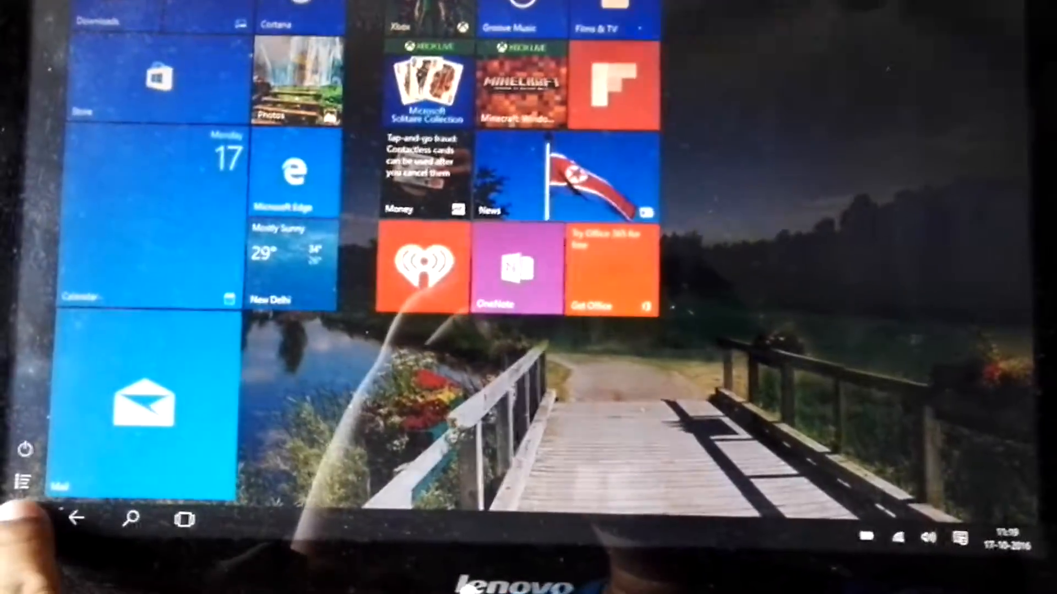
- Show the Start menu power choices: Sleep, Hibernate, Shut down and Restart
click(25, 449)
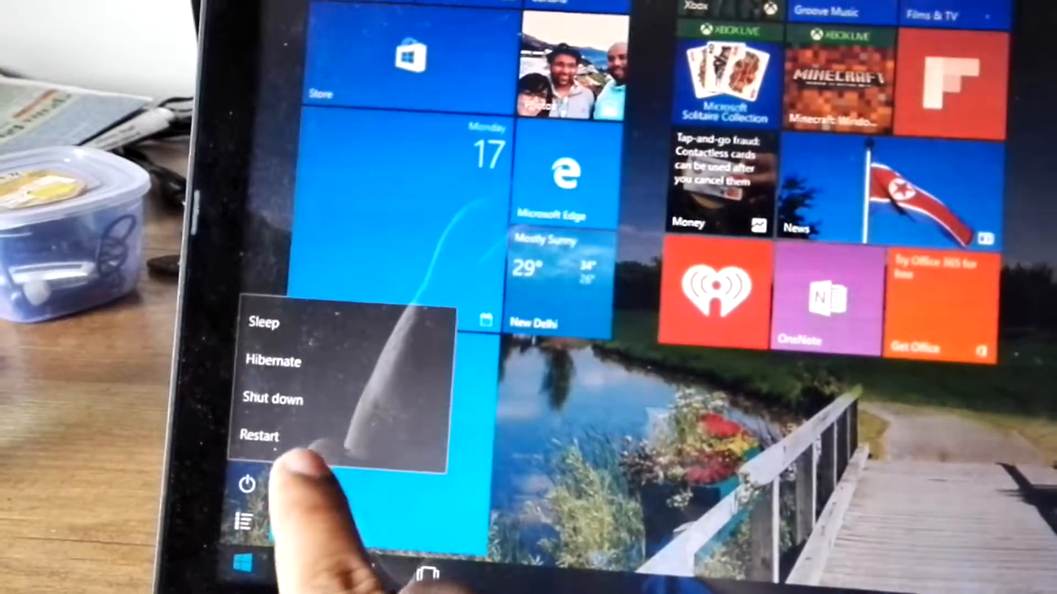
- Restart the laptop and let it boot to the Ubuntu GRUB menu
click(259, 436)
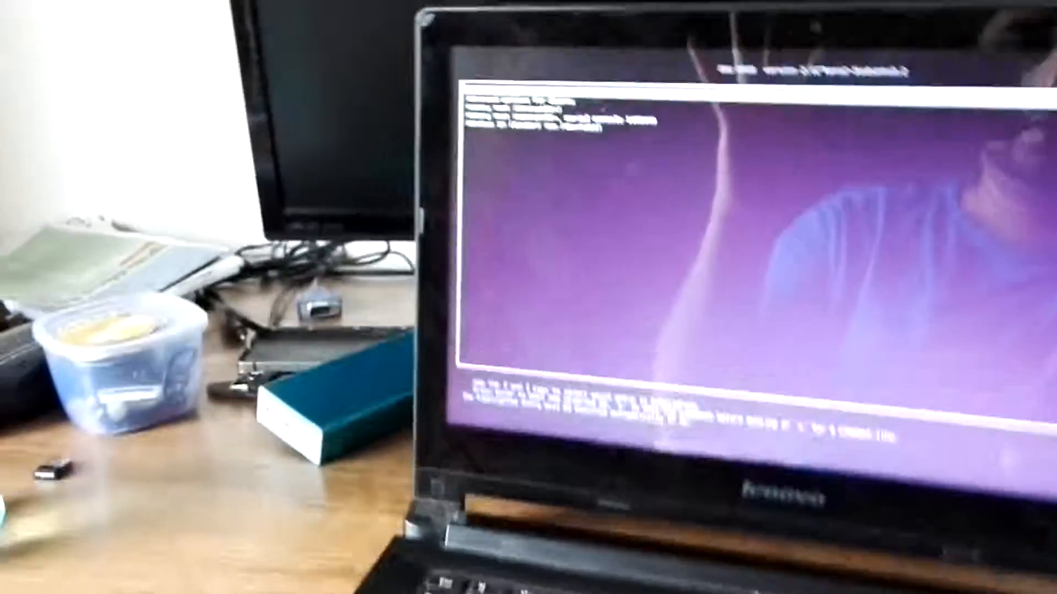